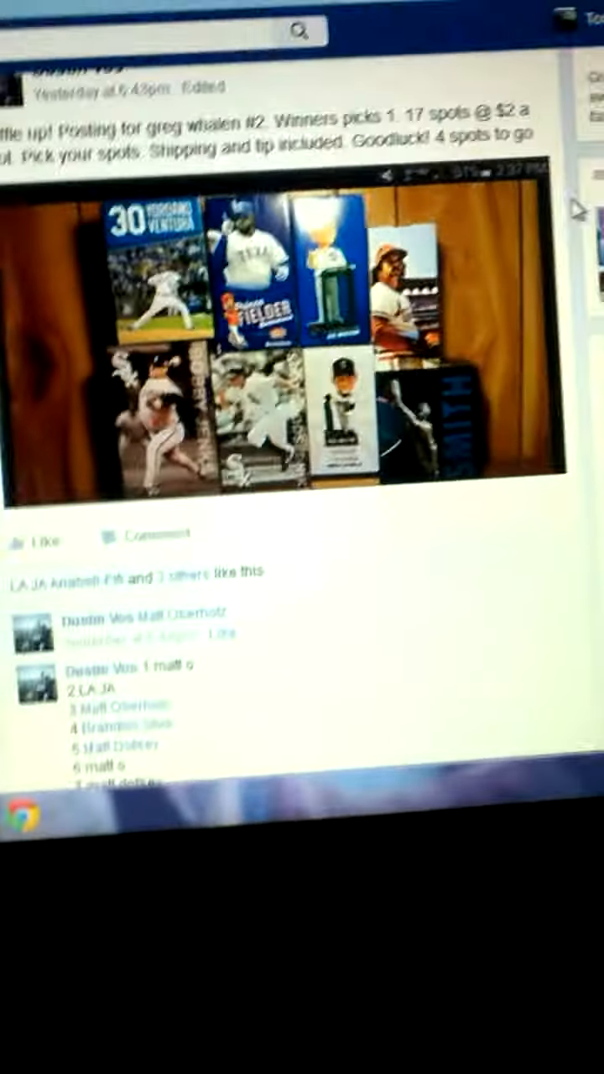
Scroll the group feed down to the end of the bobblehead raffle post's comments
{"action": "scroll", "scroll_direction": "down", "scroll_amount": 3}
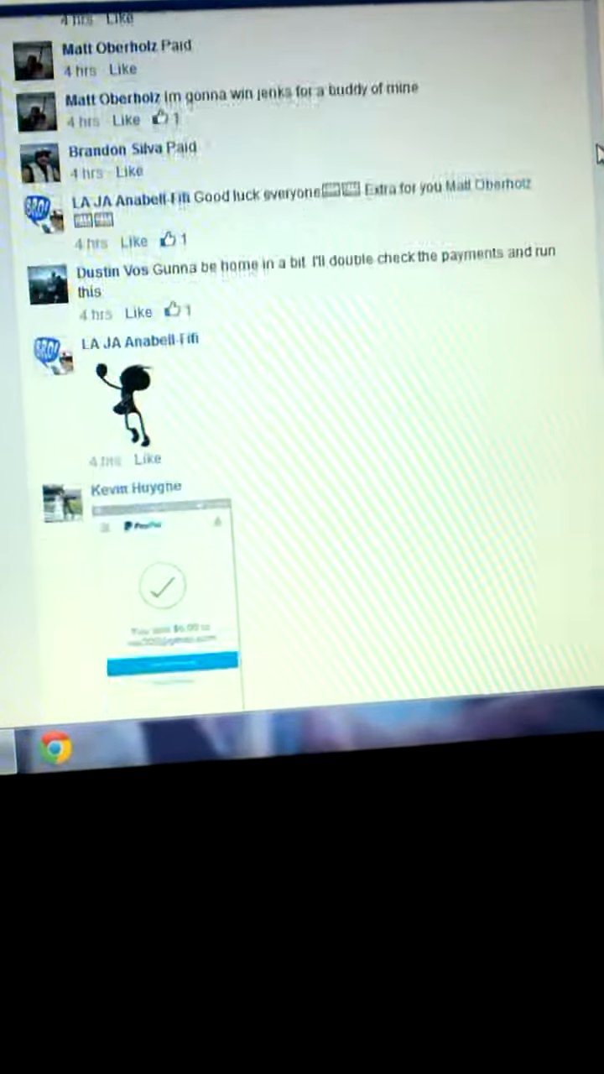
{"action": "scroll", "scroll_direction": "down", "scroll_amount": 3}
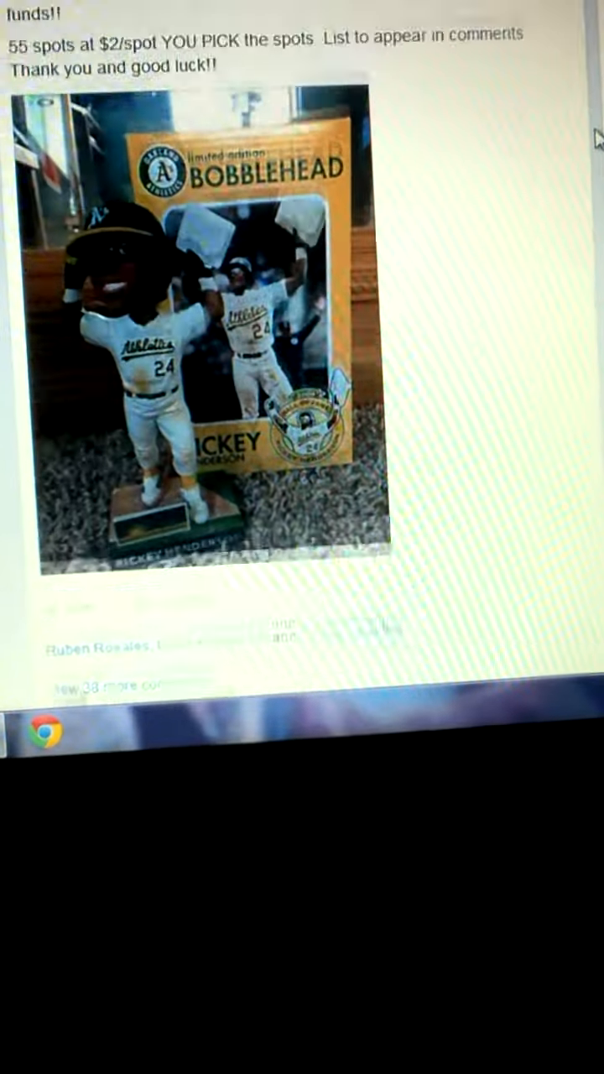
{"action": "scroll", "scroll_direction": "down", "scroll_amount": 3}
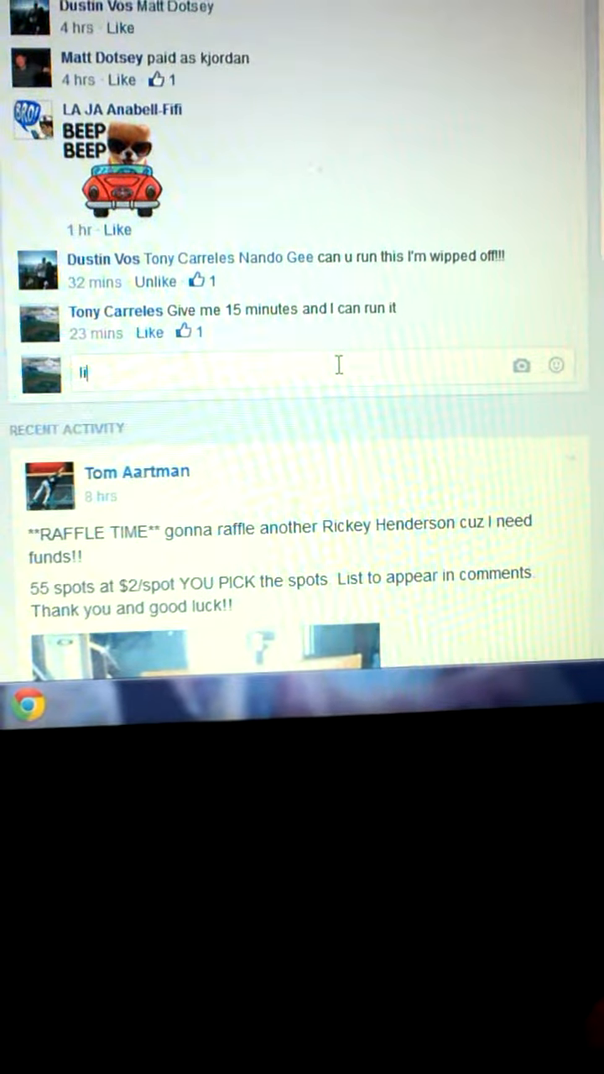
{"action": "type", "text": "live"}
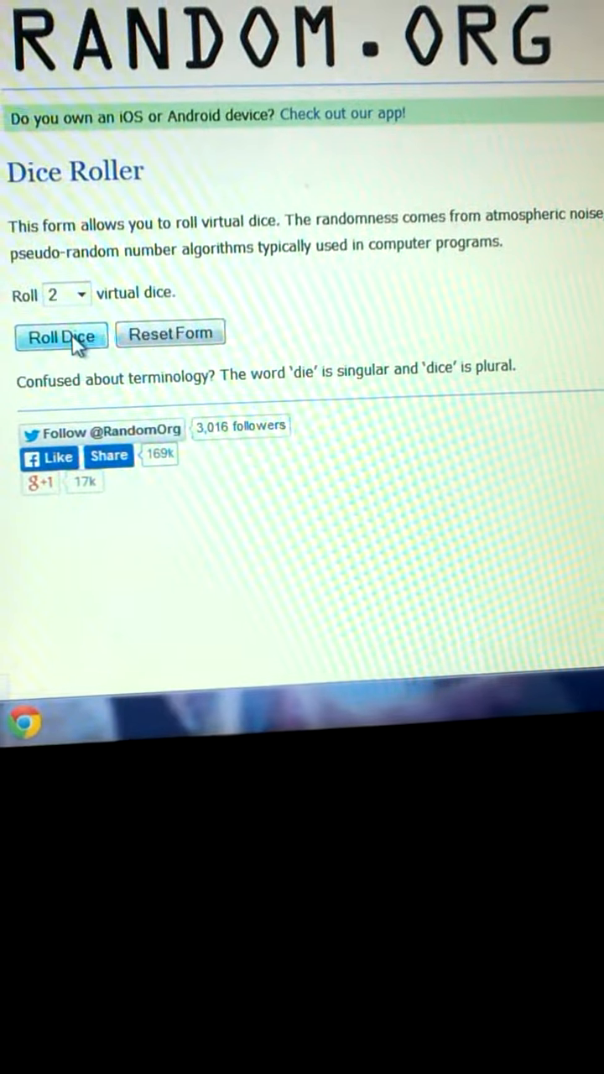
Roll two dice on the RANDOM.ORG Dice Roller
{"action": "left_click", "coordinate": [61, 336]}
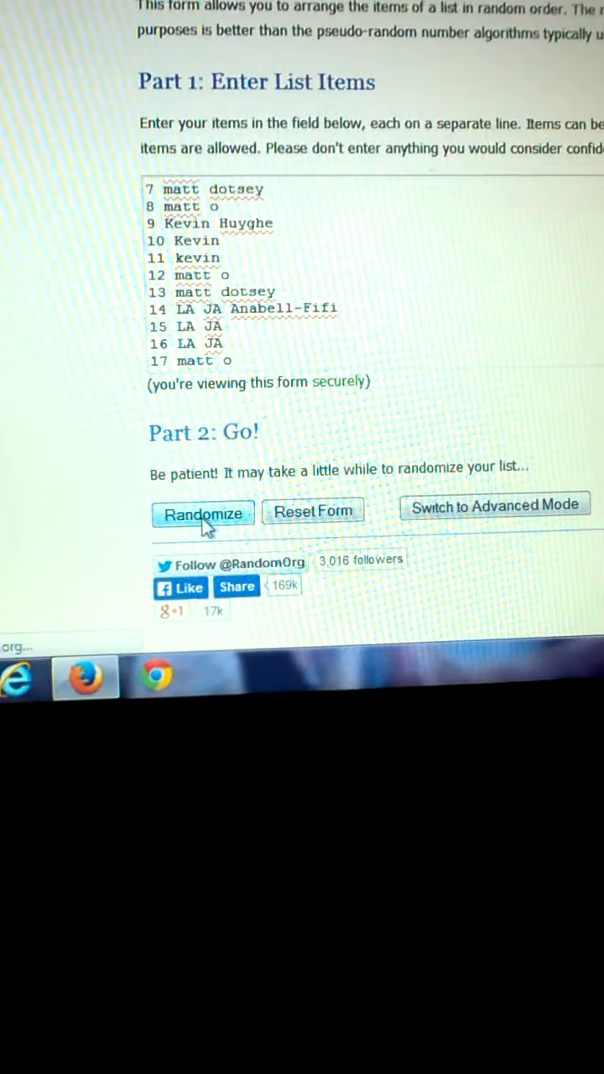
Randomize the 17-spot raffle list, then reshuffle it with Again until it reads 9 times
{"action": "left_click", "coordinate": [202, 513]}
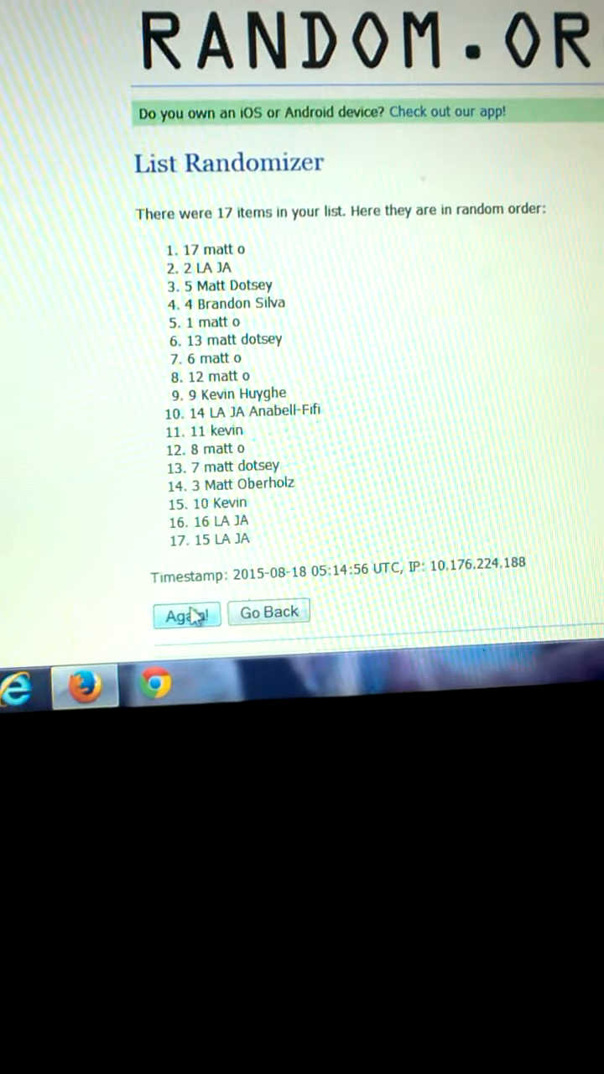
{"action": "left_click", "coordinate": [187, 612]}
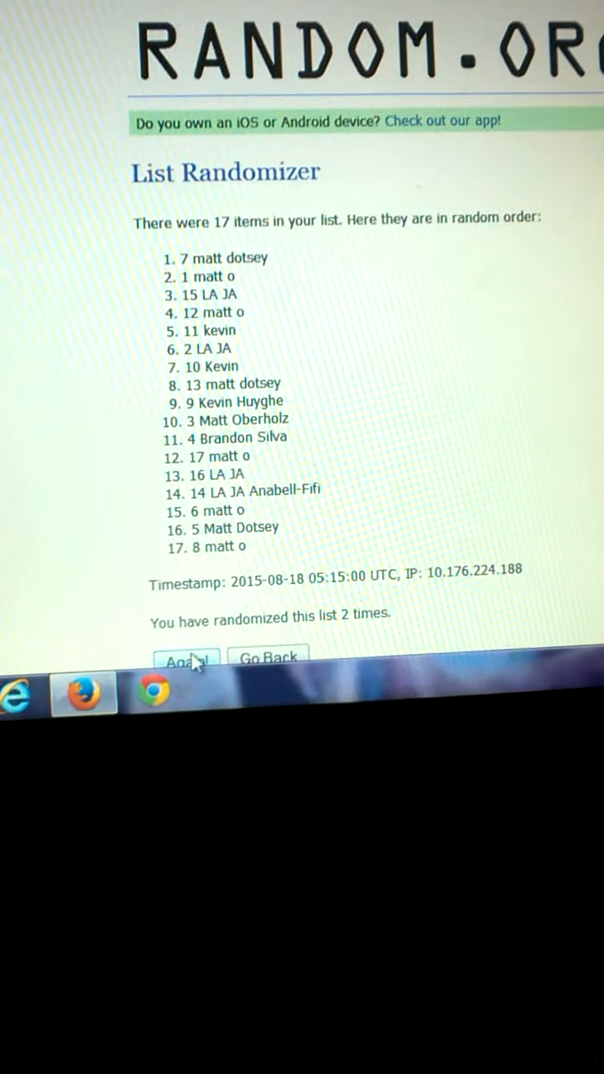
{"action": "left_click", "coordinate": [183, 660]}
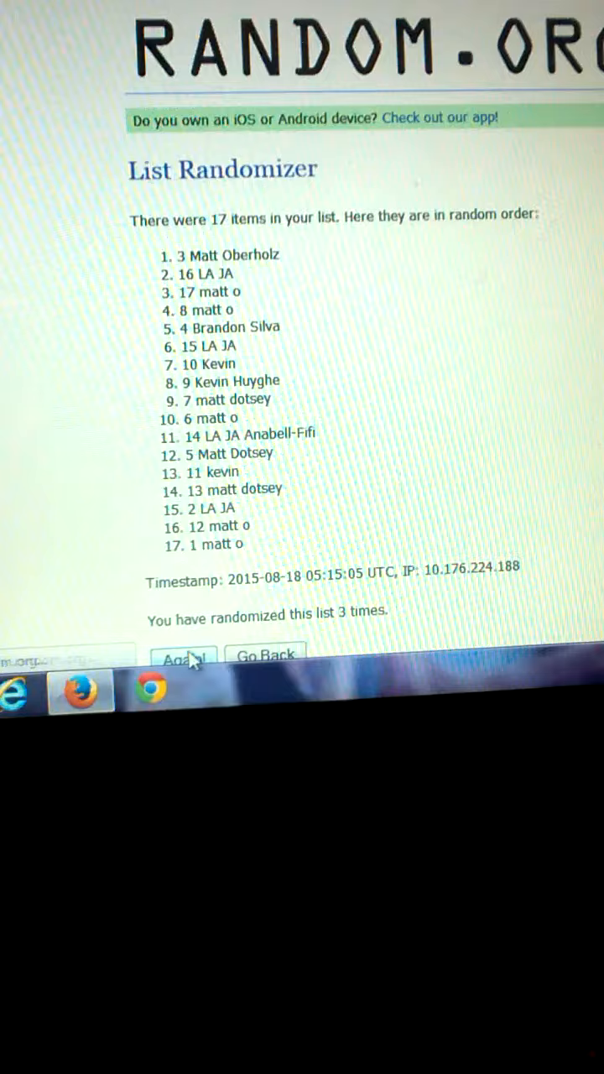
{"action": "left_click", "coordinate": [178, 656]}
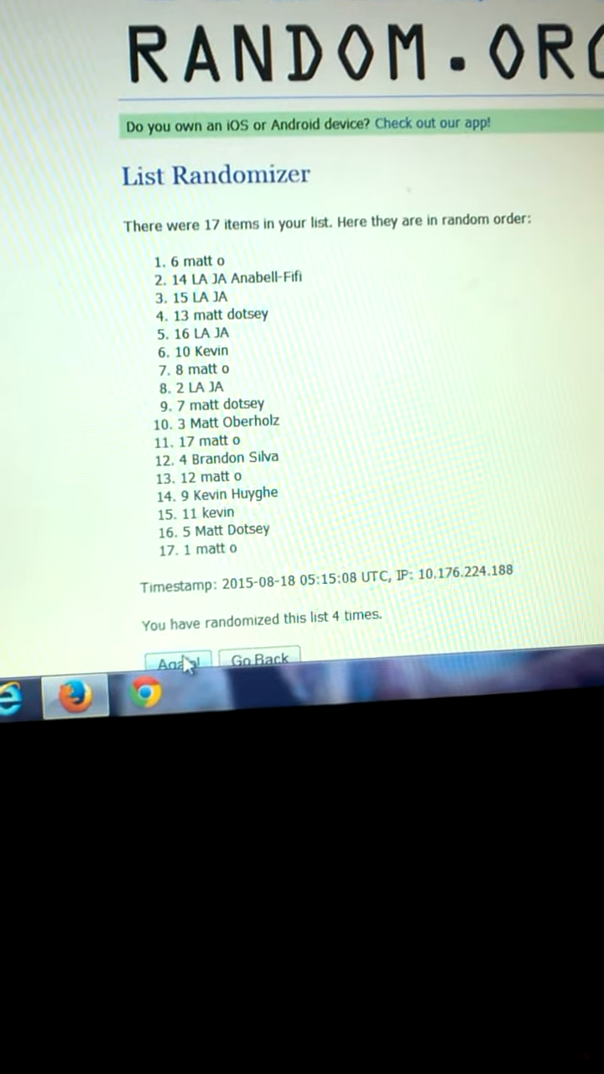
{"action": "left_click", "coordinate": [178, 661]}
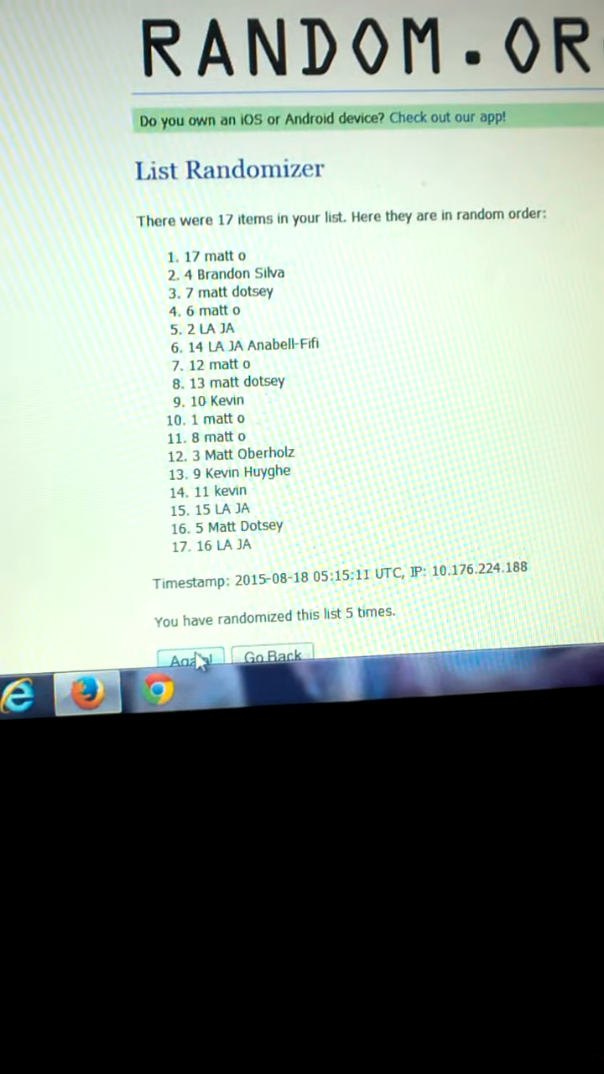
{"action": "left_click", "coordinate": [188, 657]}
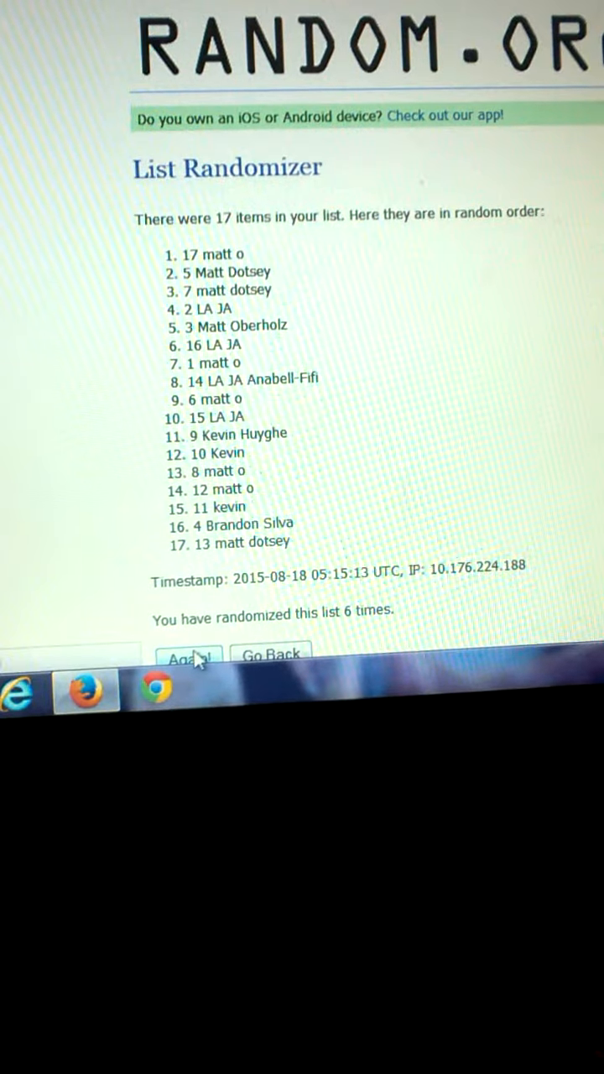
{"action": "left_click", "coordinate": [187, 656]}
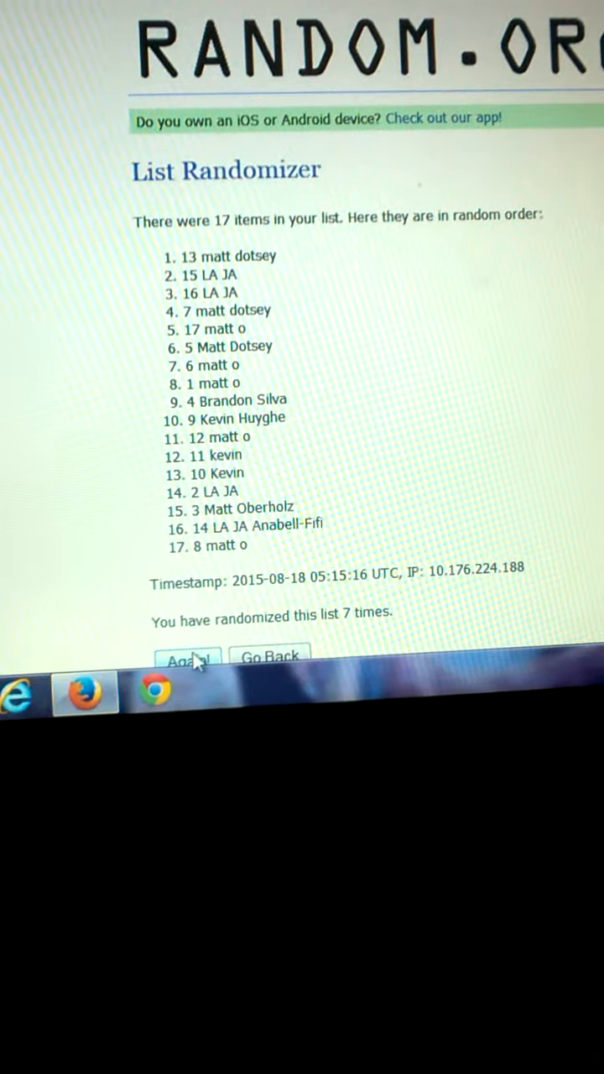
{"action": "left_click", "coordinate": [186, 657]}
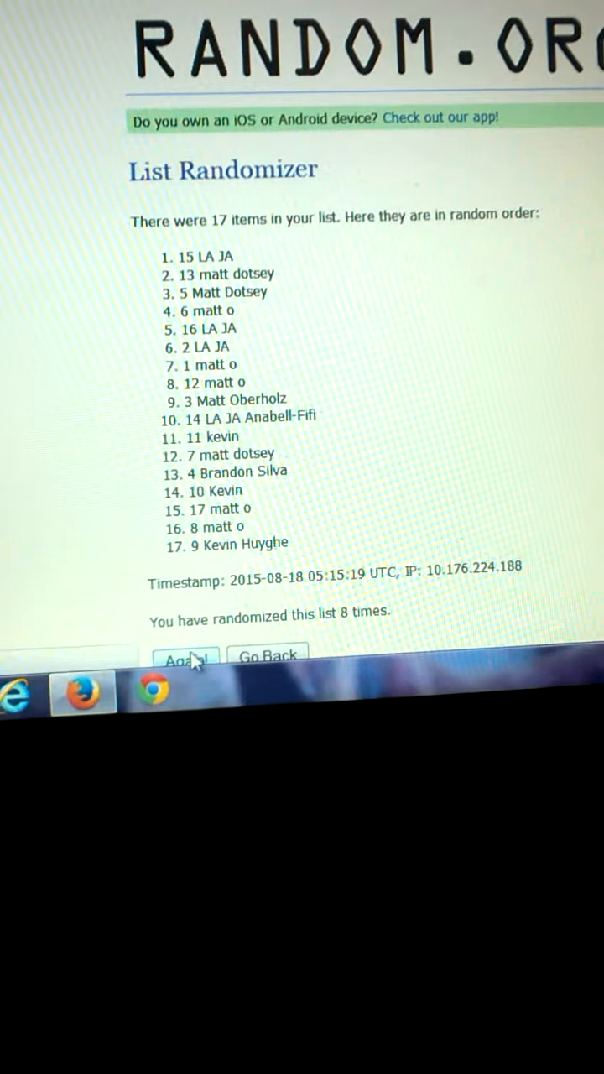
{"action": "left_click", "coordinate": [184, 660]}
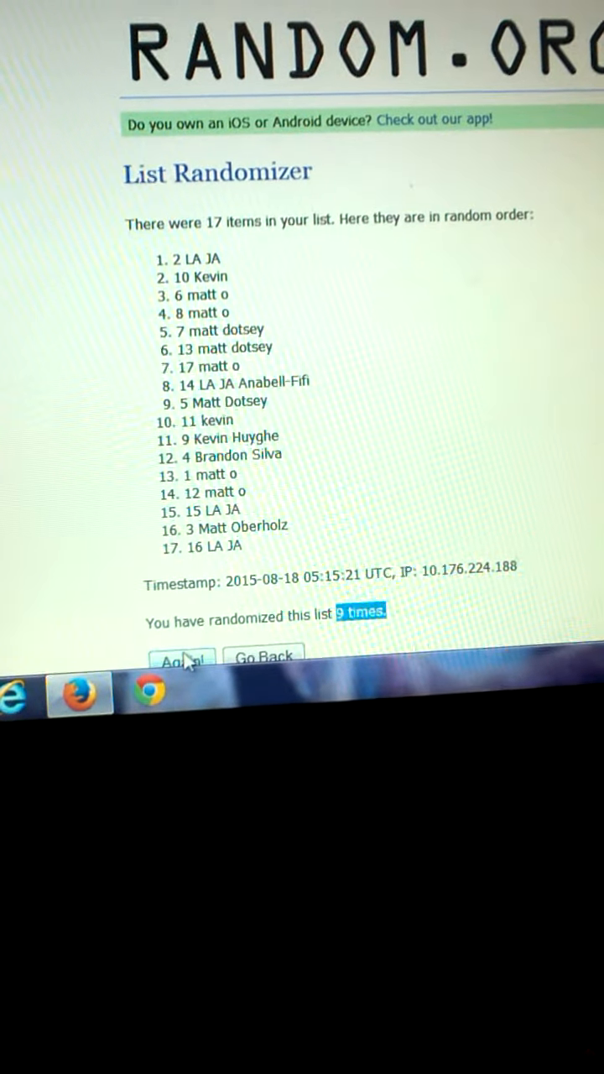
{"action": "left_click", "coordinate": [182, 659]}
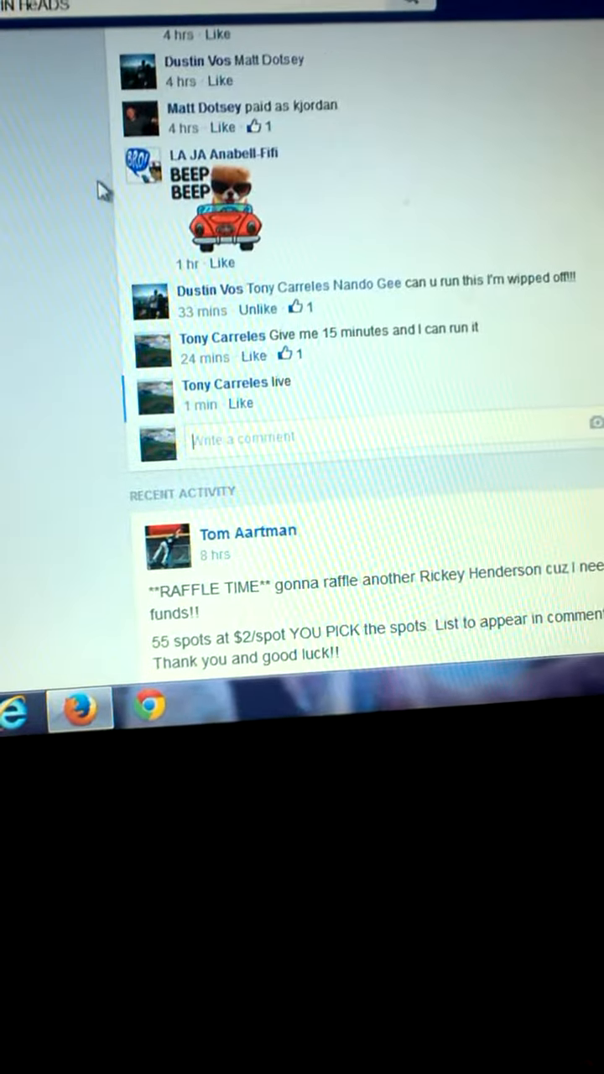
Type 'done' as a new, unposted comment under the raffle post
{"action": "type", "text": "d"}
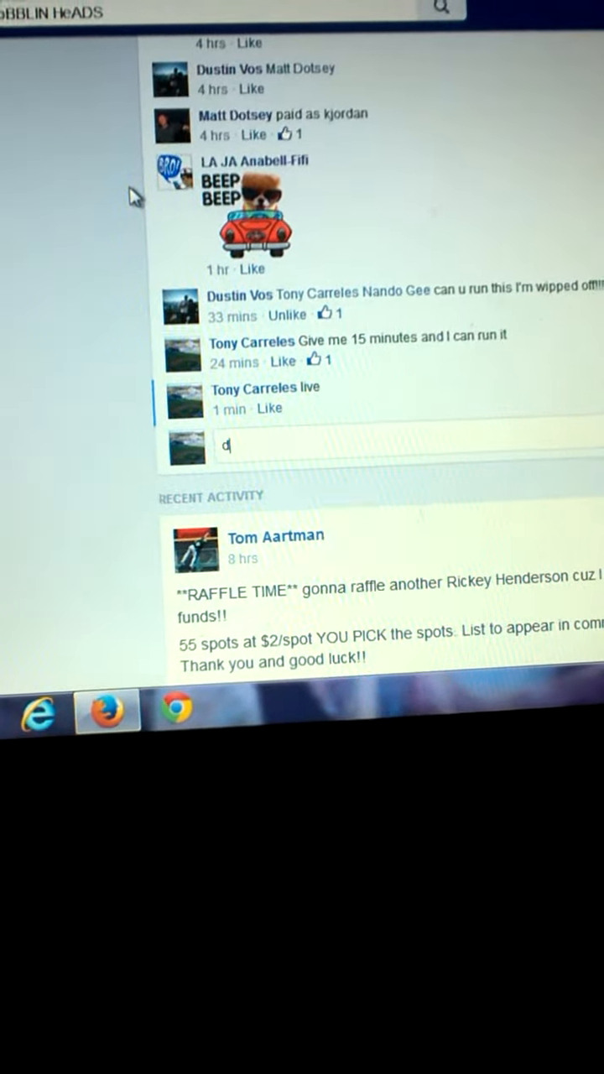
{"action": "type", "text": "one"}
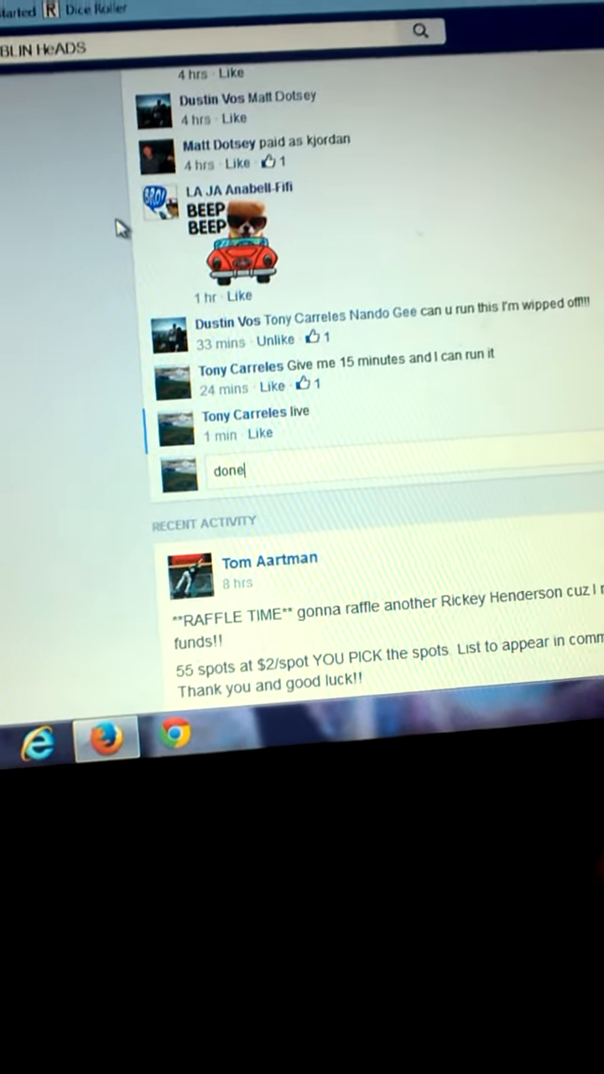